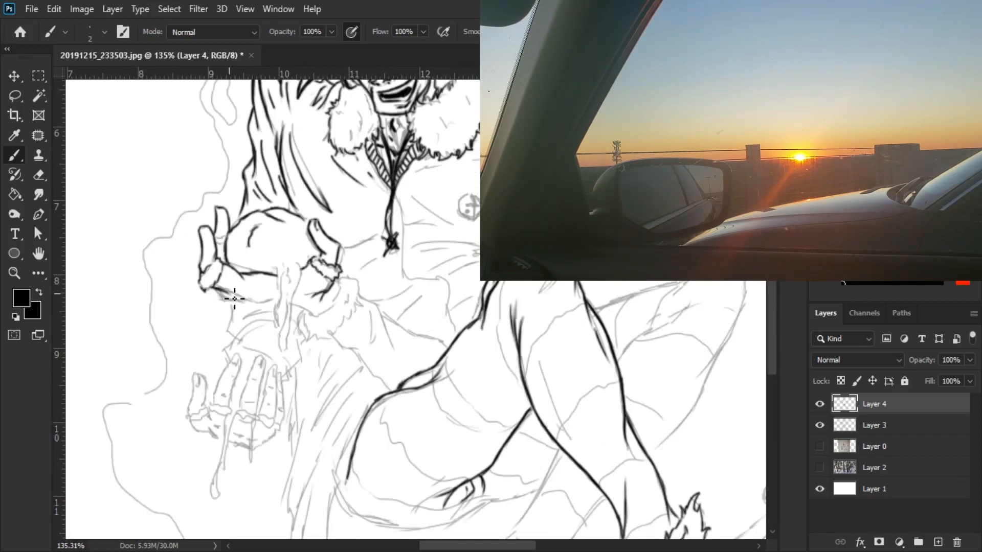
Scroll the canvas while inking the line art and painting the mint coat on Layer 5.
scroll(down, 3)
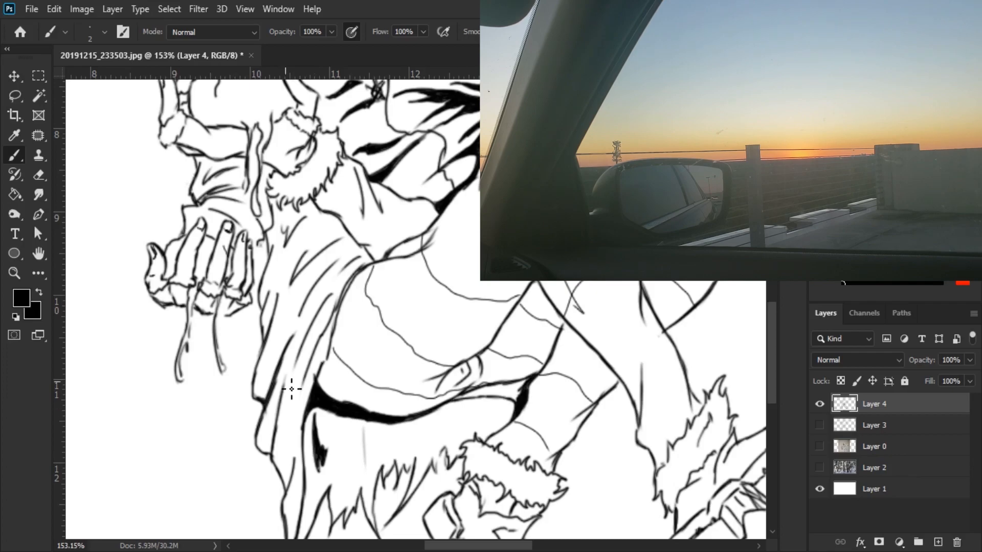
scroll(down, 3)
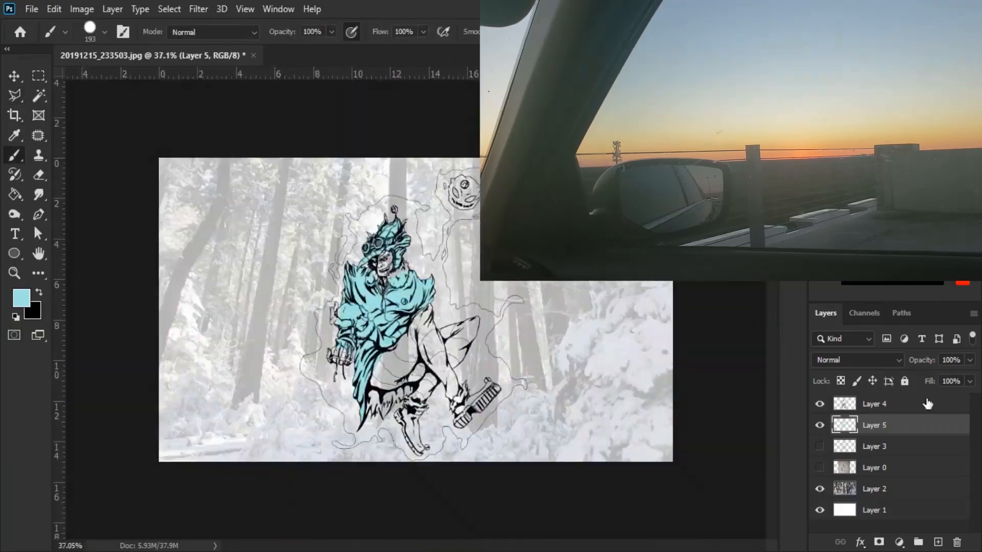
Use the Layers panel to add teal, tan and purple color layers and a mint glow on Layer 8.
click(875, 489)
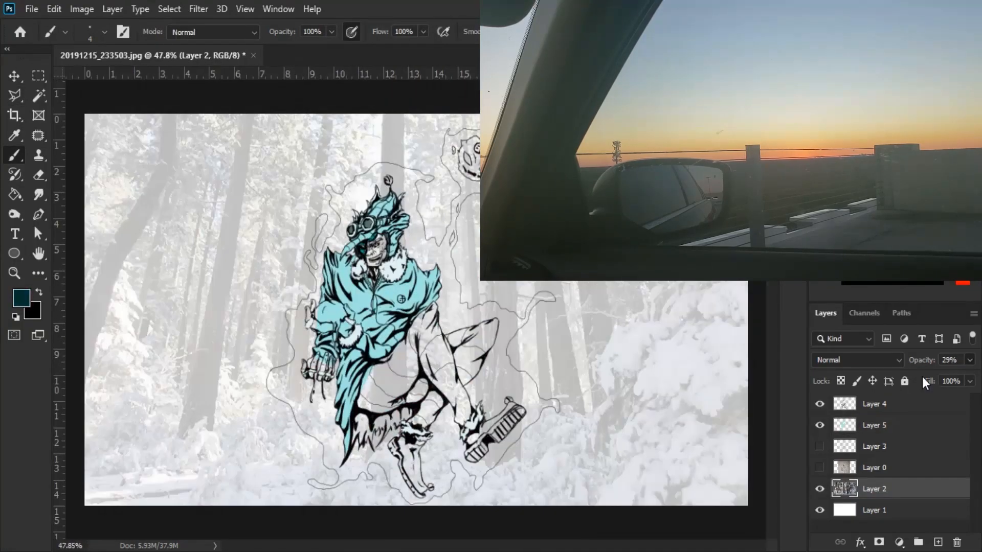
click(874, 425)
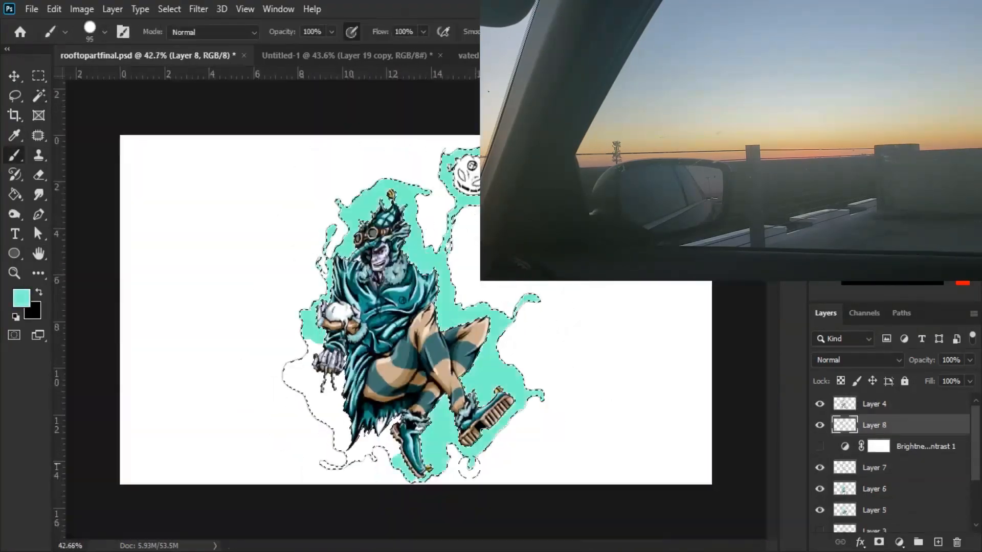
Show the forest photo layer and mask the tree trunk over the figure with the lasso.
click(855, 360)
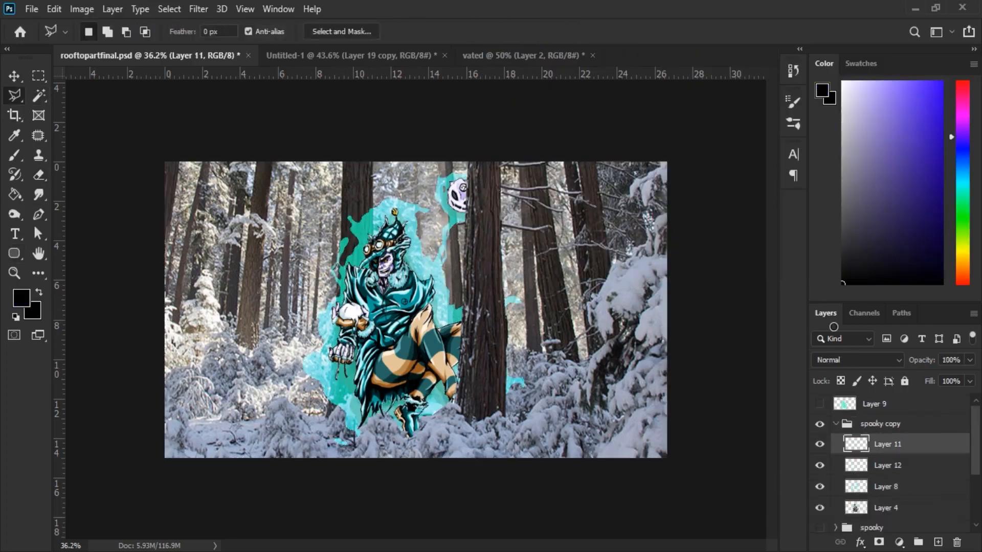
click(14, 95)
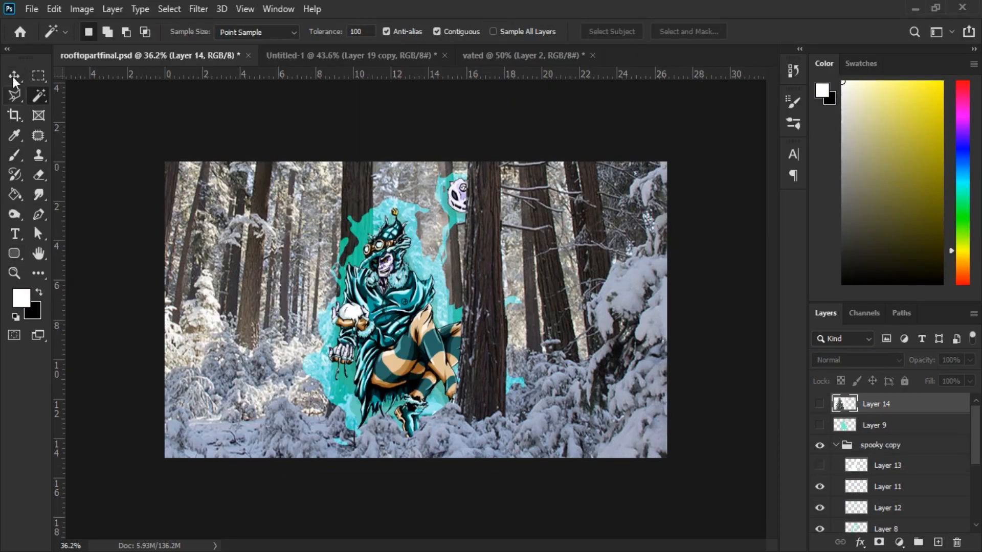